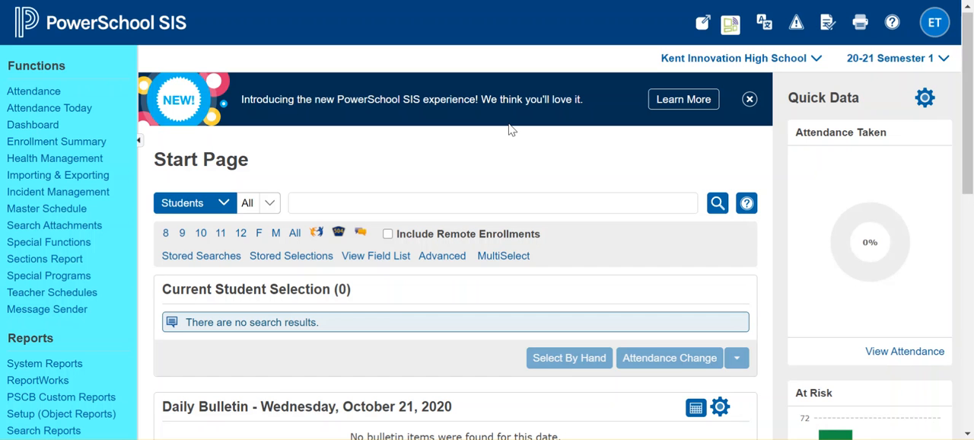
mouse_move(758, 110)
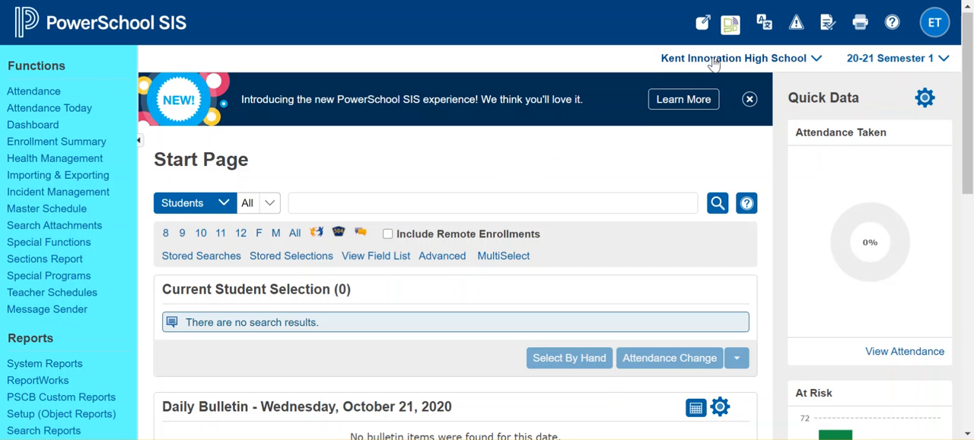
mouse_move(734, 58)
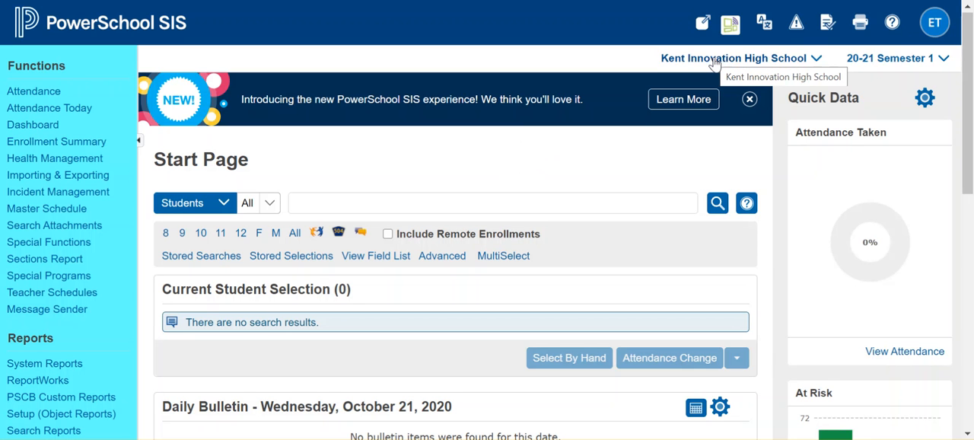
mouse_move(684, 169)
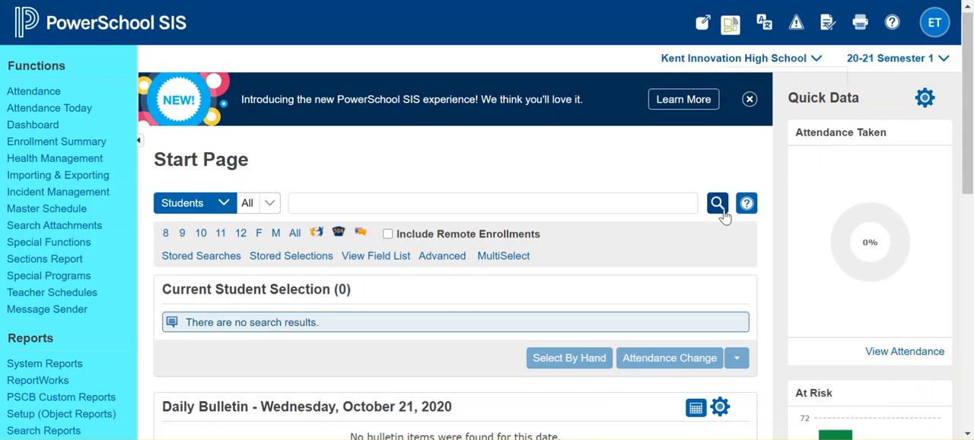
Step: Load all 163 students and launch the Attendance Change group function for them
click(715, 202)
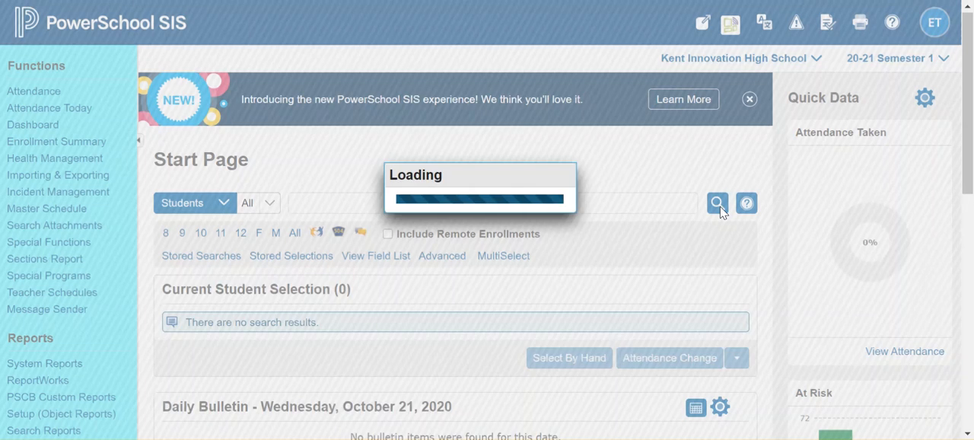
click(715, 203)
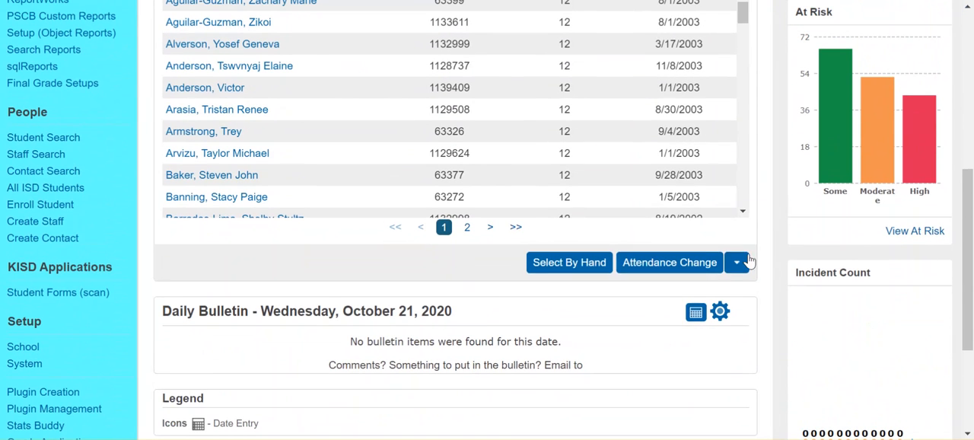
click(737, 262)
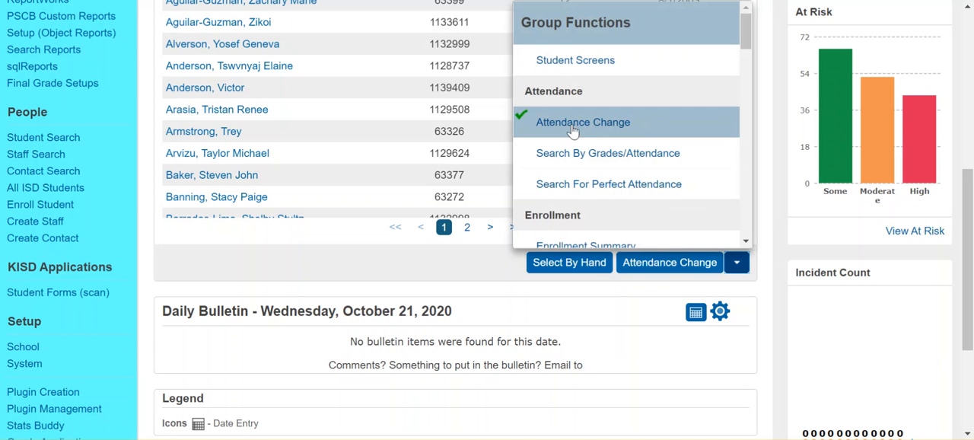
click(583, 122)
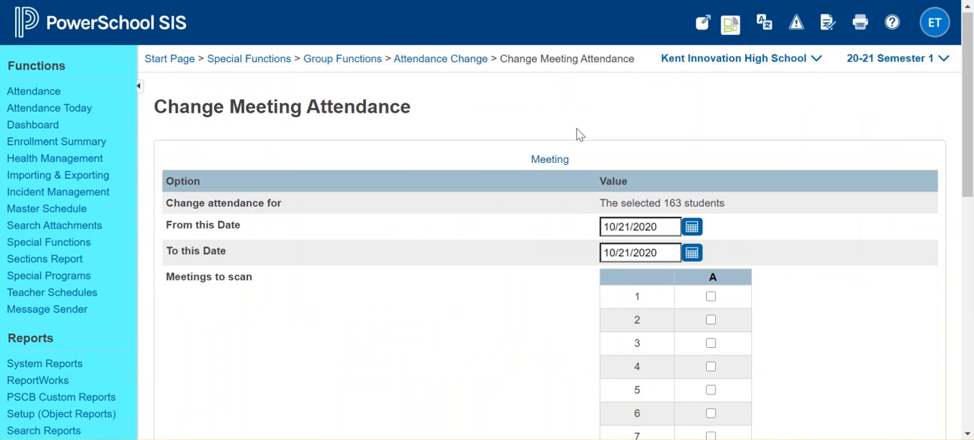
mouse_move(586, 140)
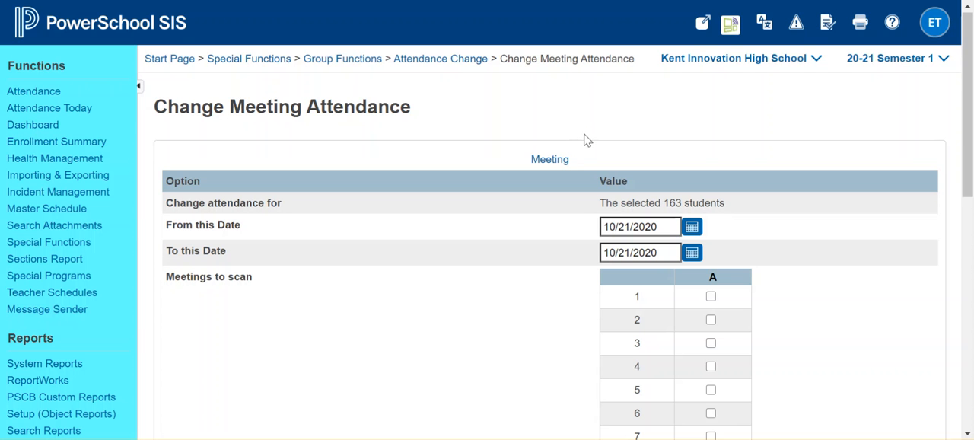
scroll(down, 3)
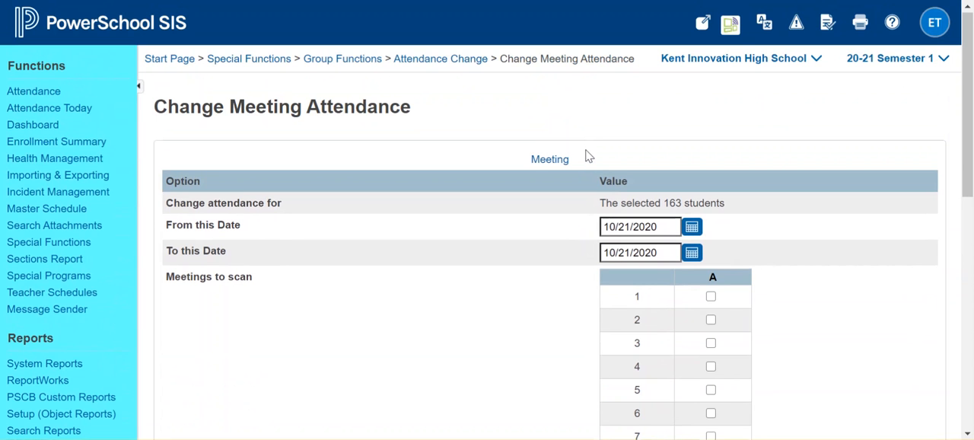
mouse_move(603, 158)
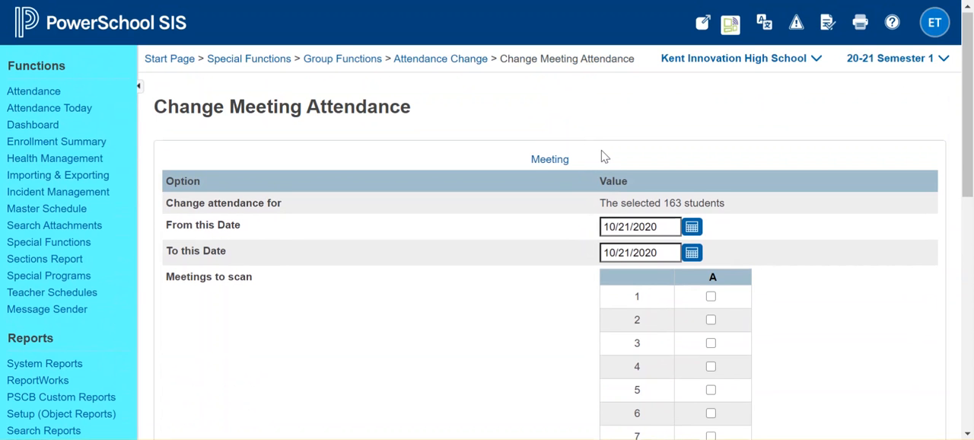
scroll(down, 3)
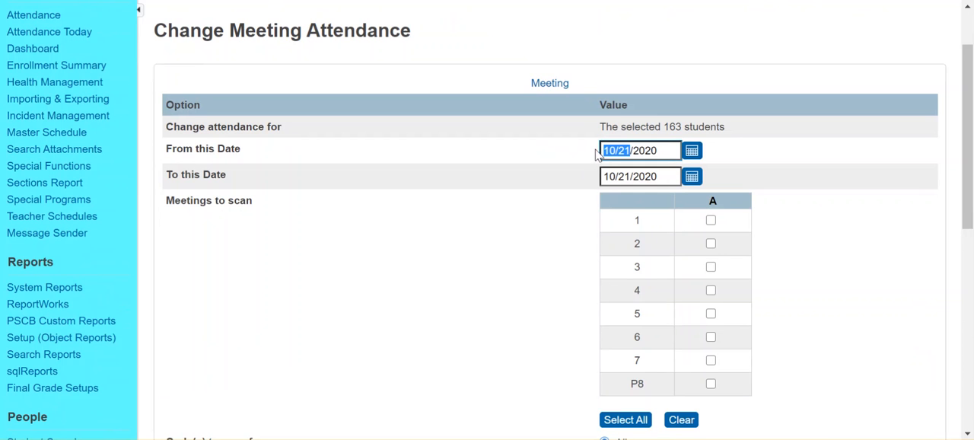
Step: Set From this Date to 08/26/2020 and include meeting 1 in the meetings to scan
text(08/2/2020)
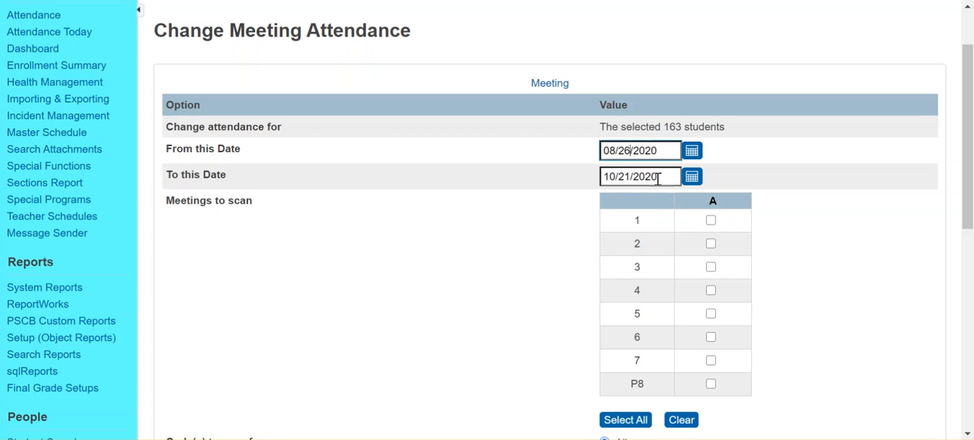
scroll(down, 3)
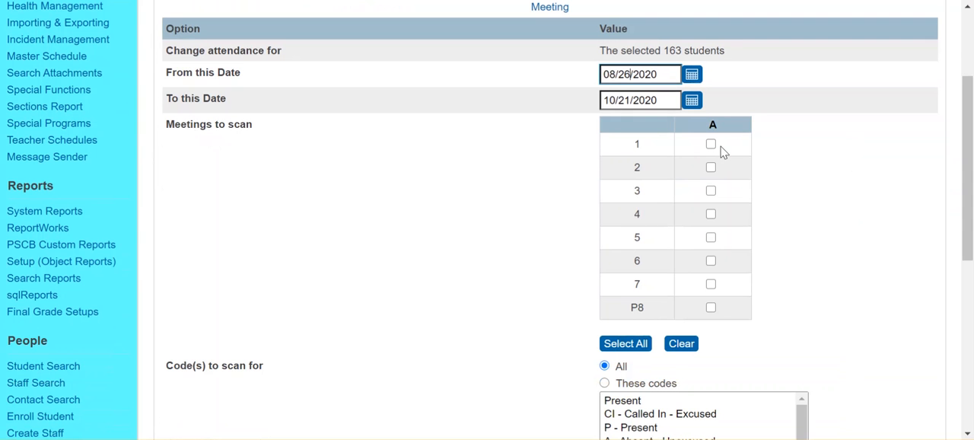
mouse_move(720, 149)
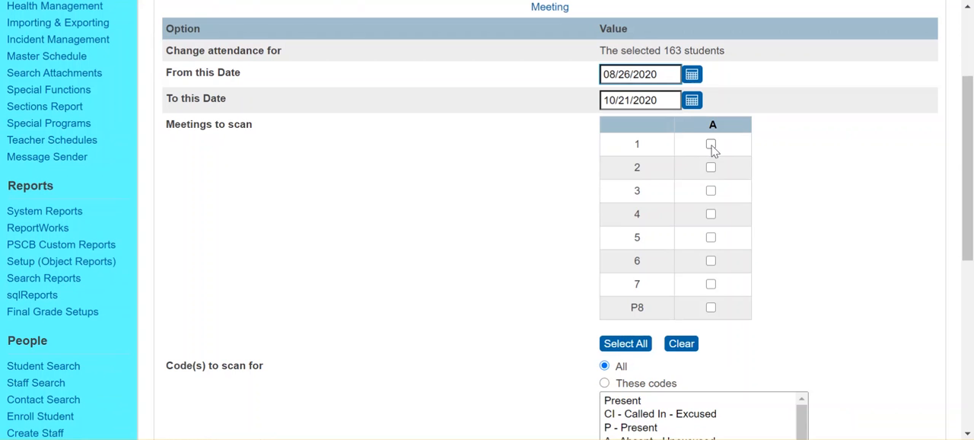
click(711, 191)
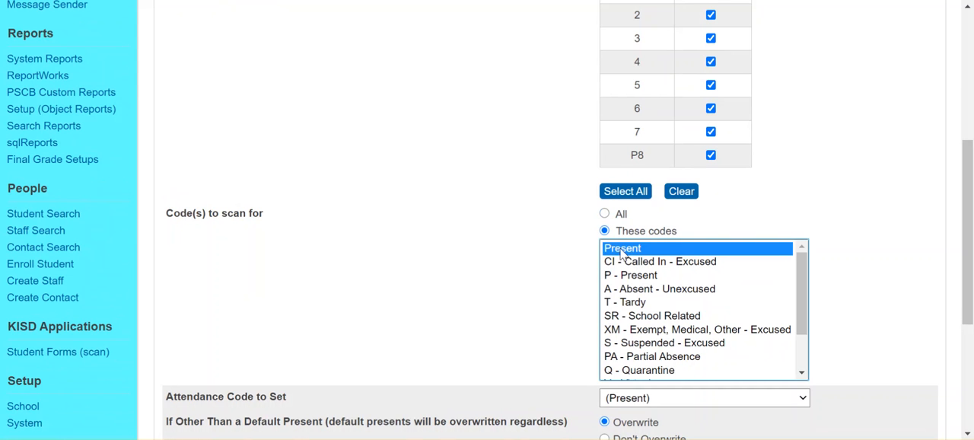
mouse_move(547, 216)
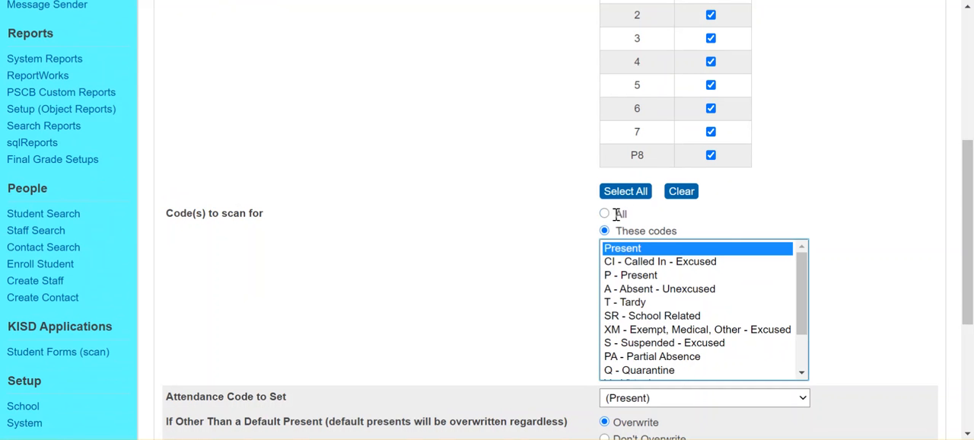
mouse_move(616, 219)
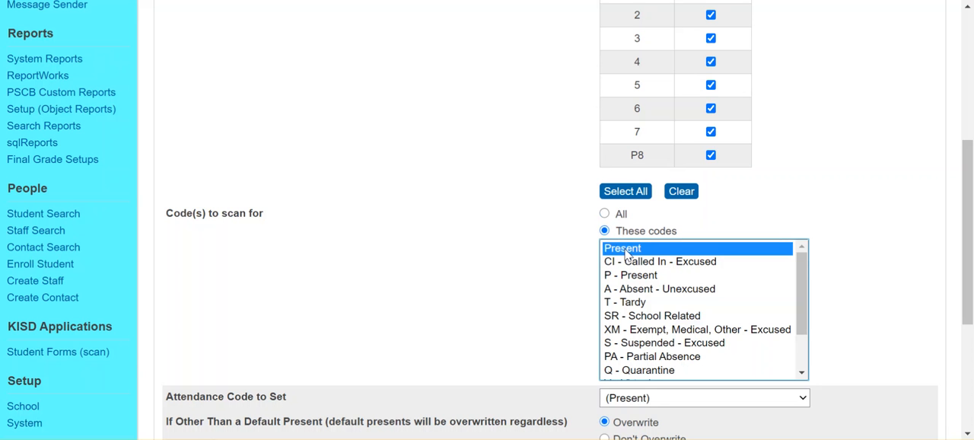
Step: Keep all meetings checked and scan only for the blank default Present code
scroll(down, 3)
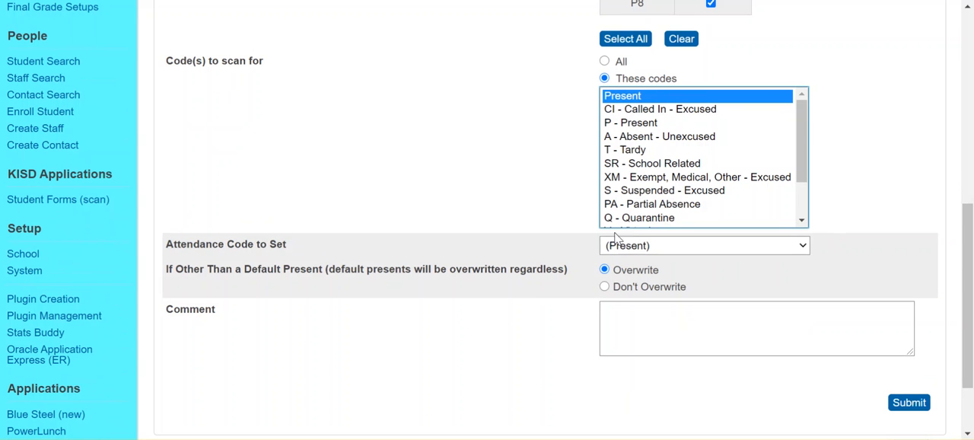
Step: Choose P (Present) as the attendance code to set in place of scanned entries
click(703, 245)
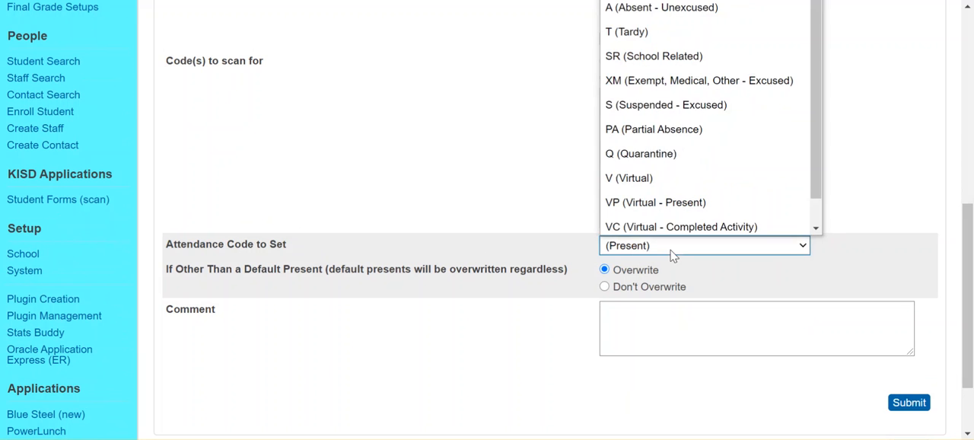
mouse_move(654, 128)
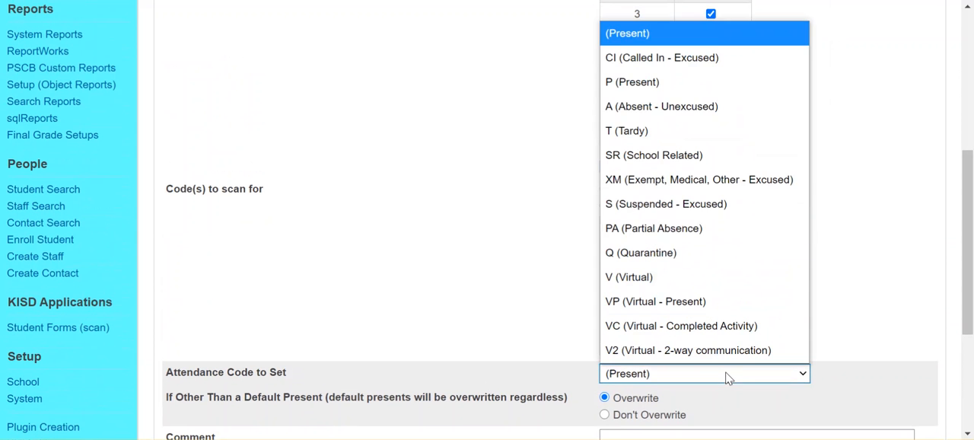
mouse_move(632, 83)
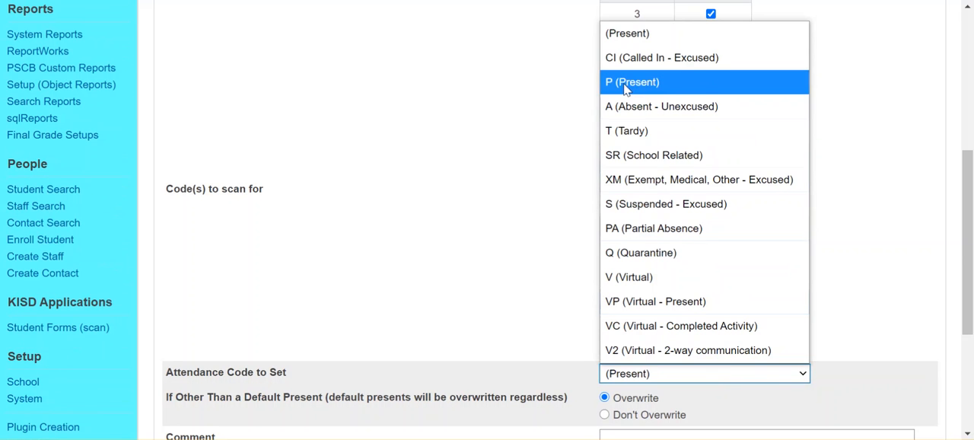
click(632, 82)
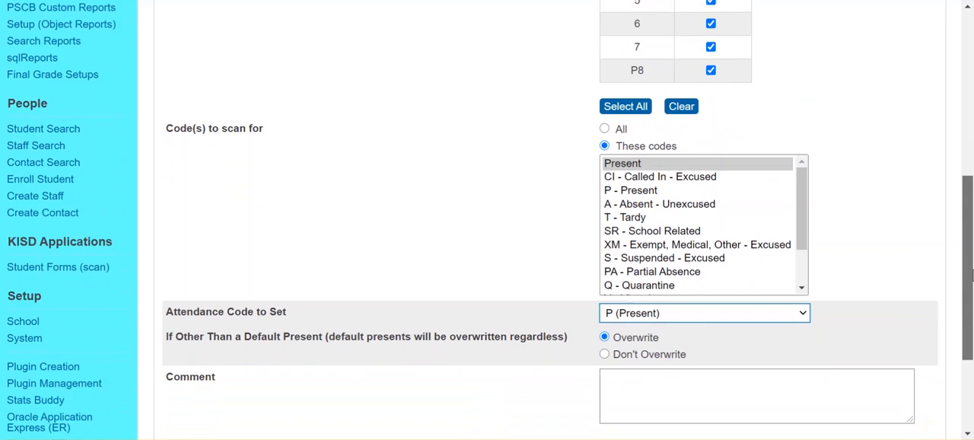
scroll(down, 3)
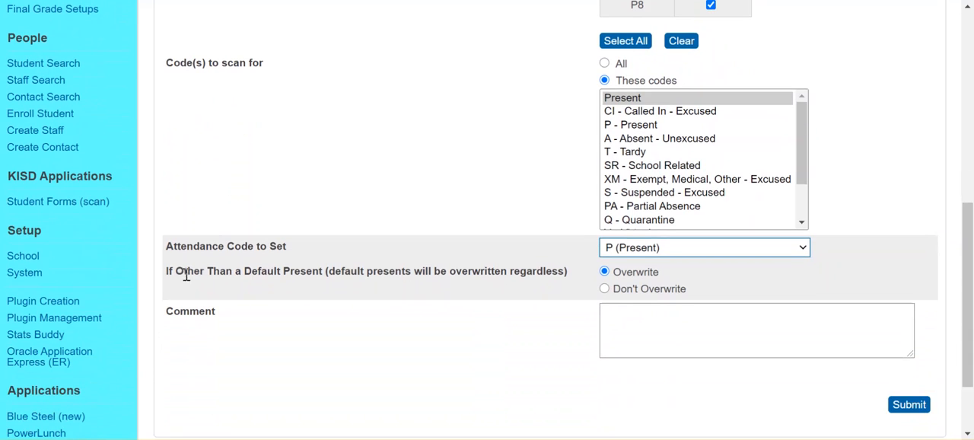
mouse_move(183, 274)
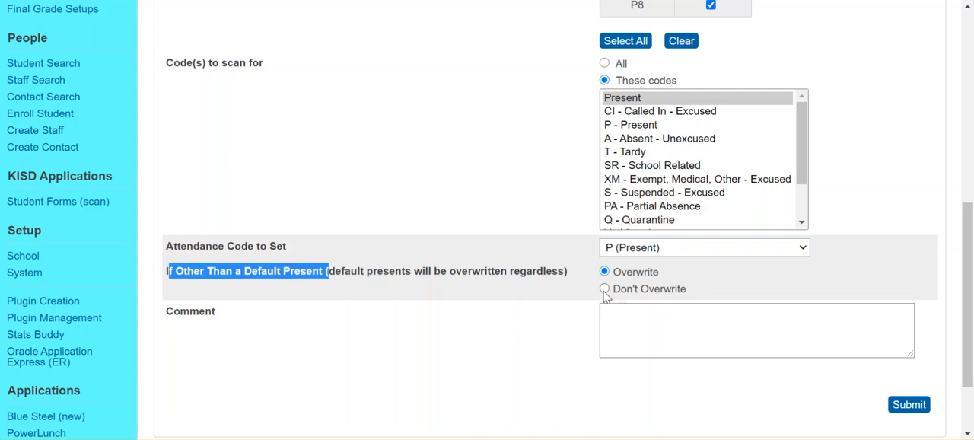
mouse_move(575, 298)
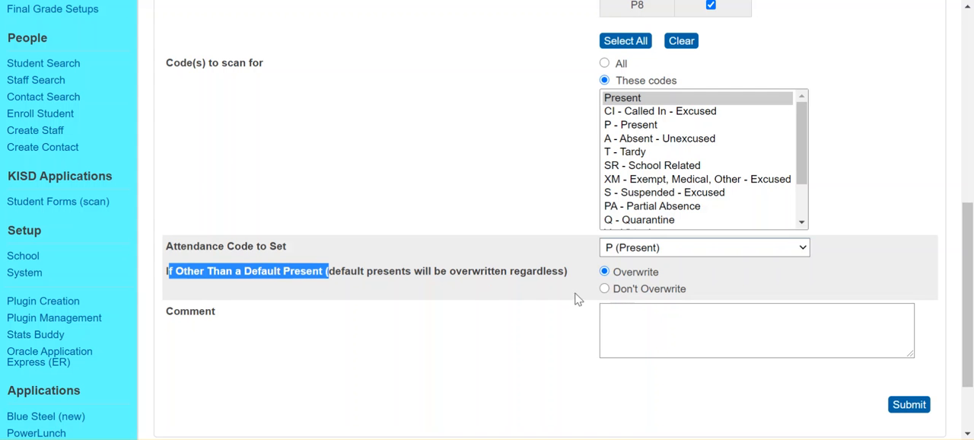
Step: Select Don't Overwrite so existing non-default attendance codes are kept
click(605, 290)
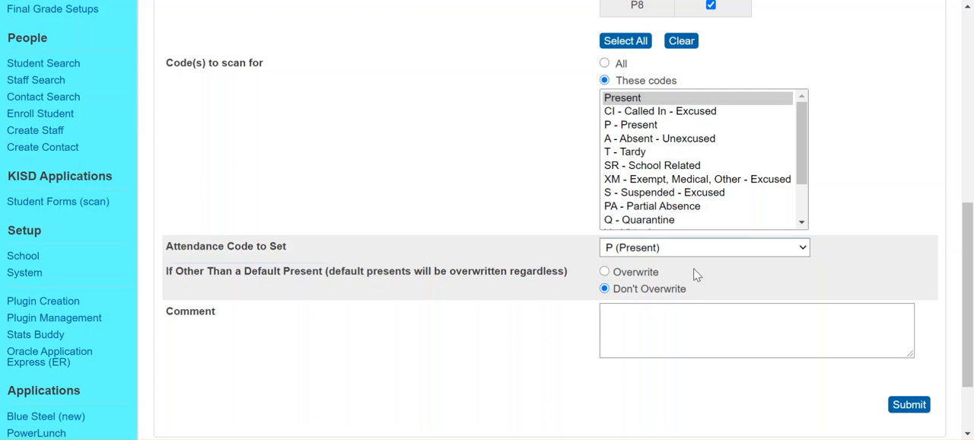
mouse_move(495, 320)
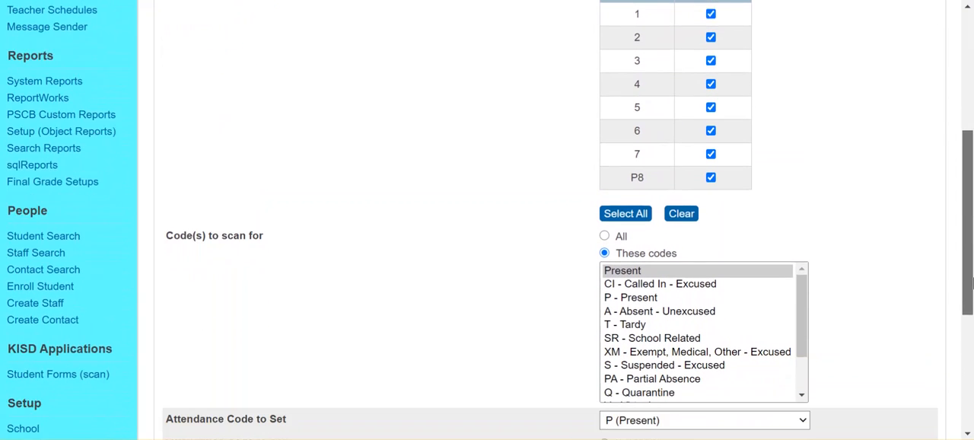
Step: Submit the mass attendance change with P (Present) and Don't Overwrite set
scroll(down, 3)
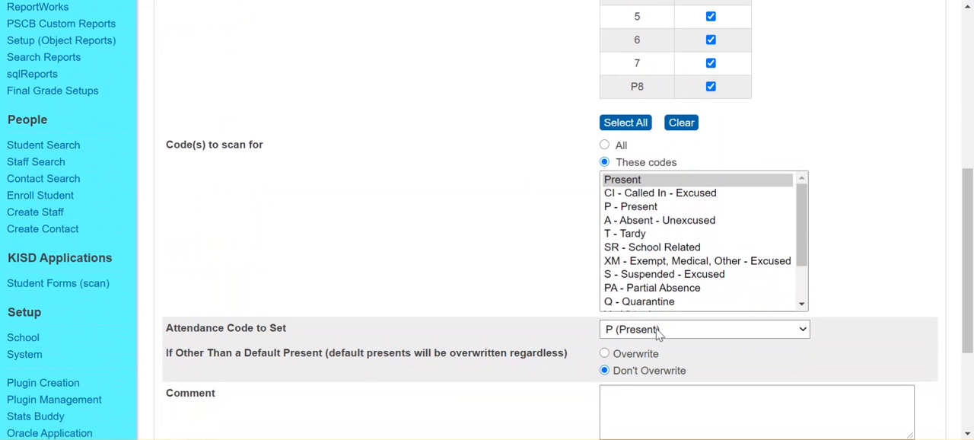
scroll(down, 3)
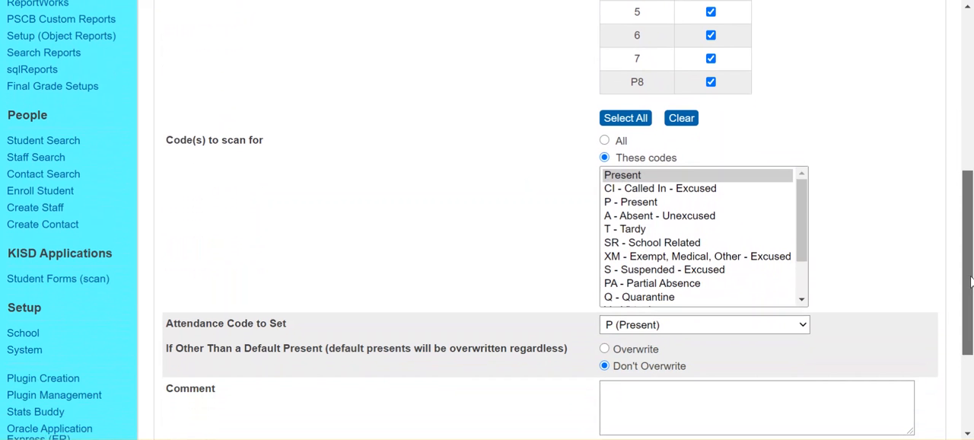
scroll(down, 3)
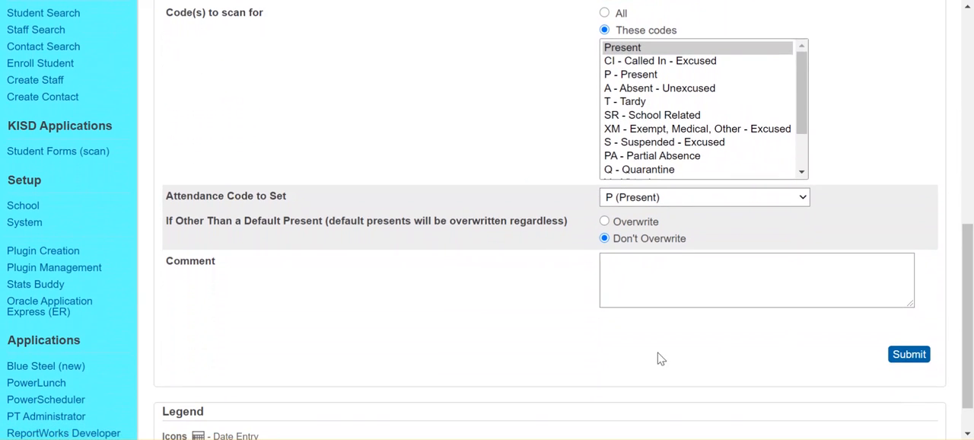
mouse_move(752, 351)
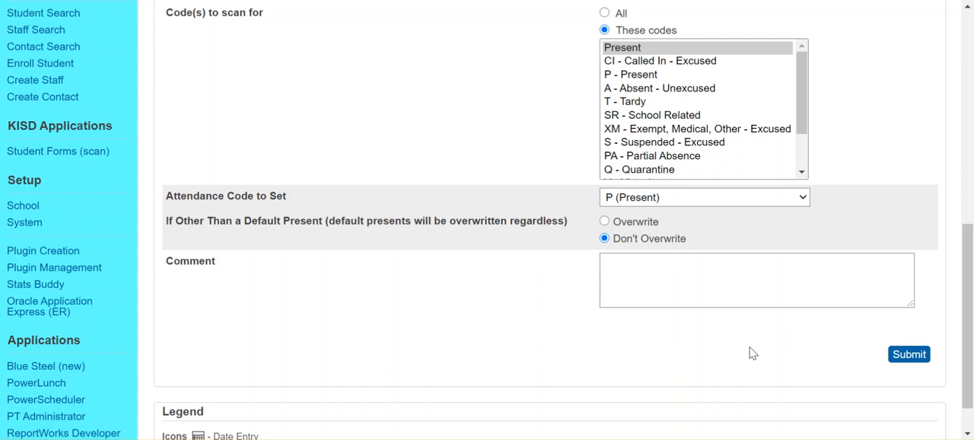
click(909, 353)
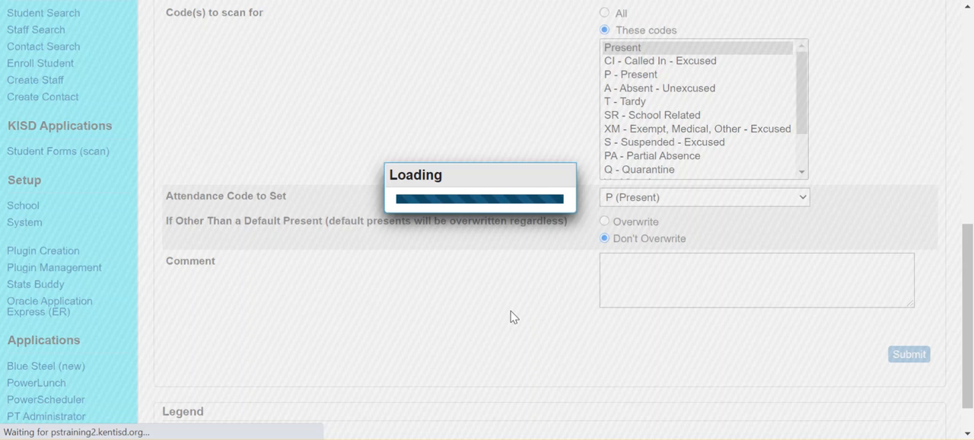
Step: Leave the Changes Recorded confirmation and view a student's attendance grid filled with P codes
click(908, 353)
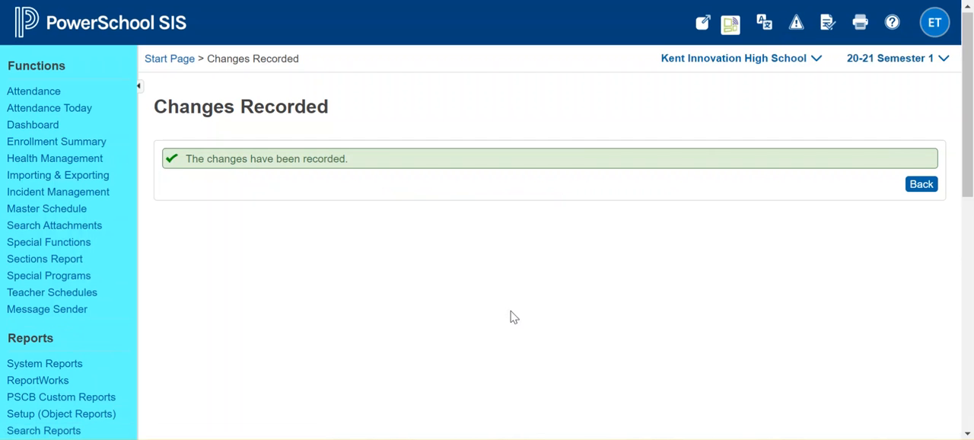
mouse_move(502, 210)
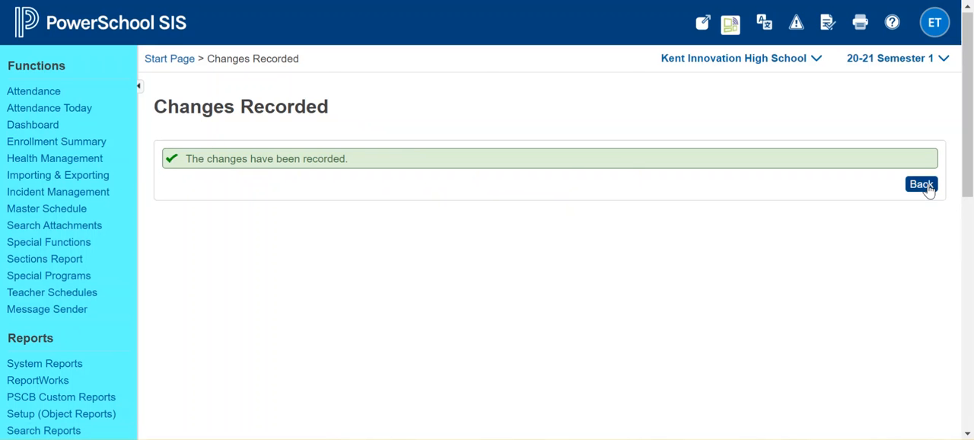
click(921, 185)
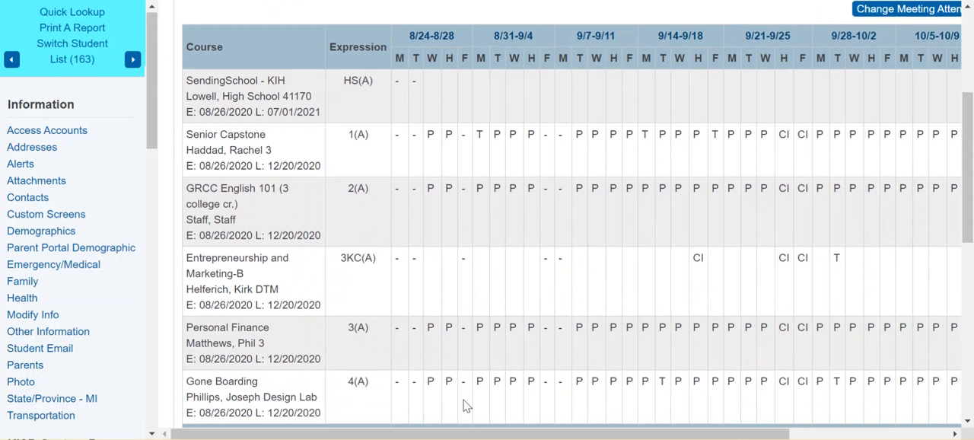
scroll(right, 3)
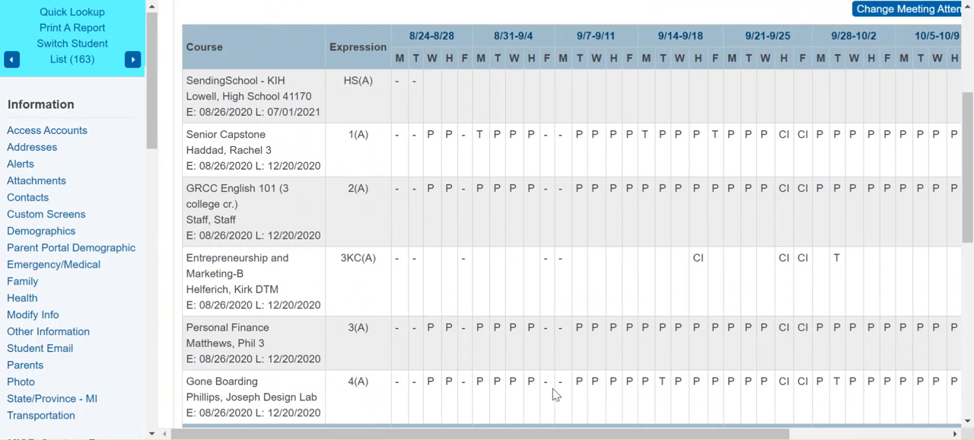
scroll(up, 3)
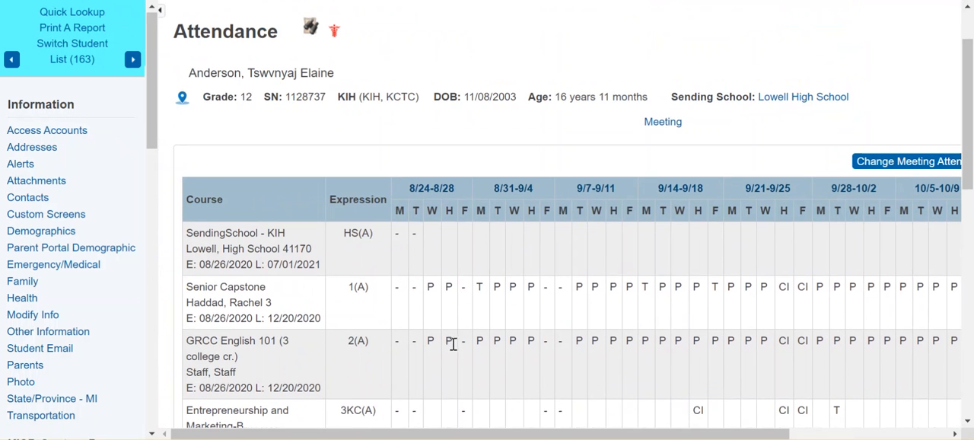
scroll(down, 3)
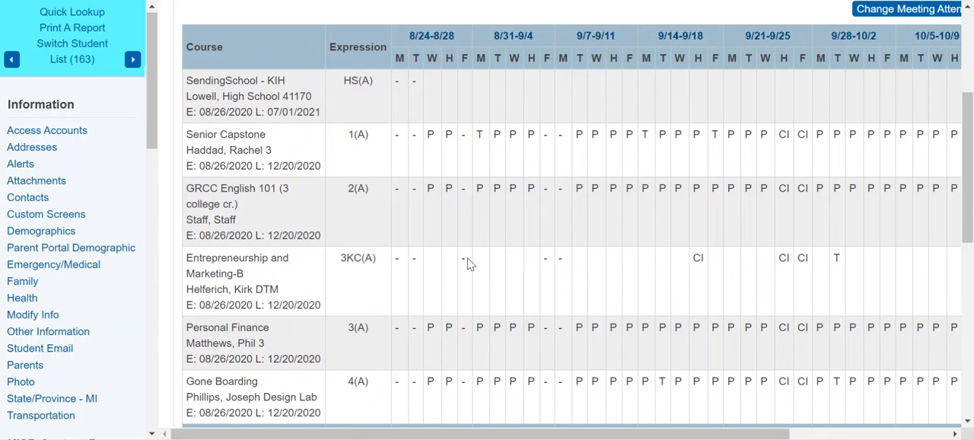
mouse_move(825, 280)
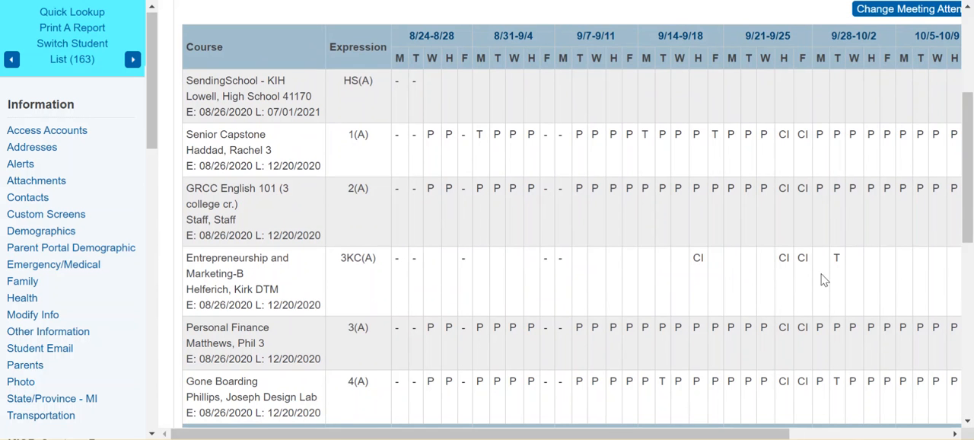
mouse_move(501, 314)
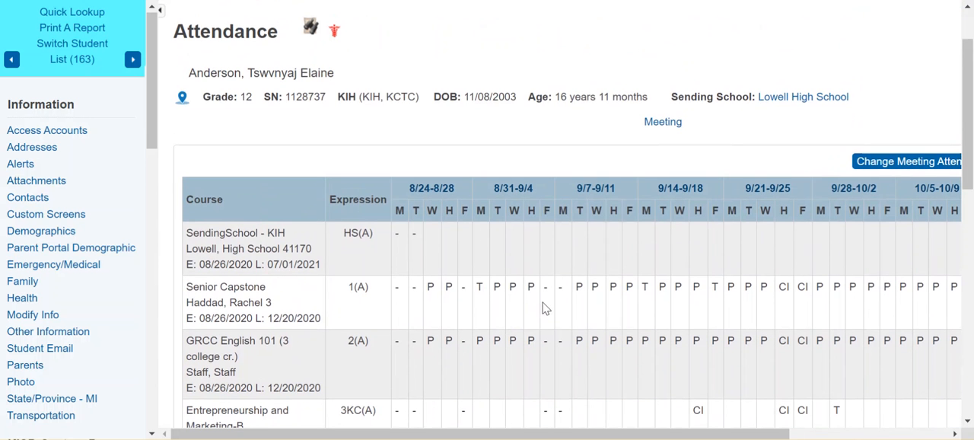
mouse_move(889, 134)
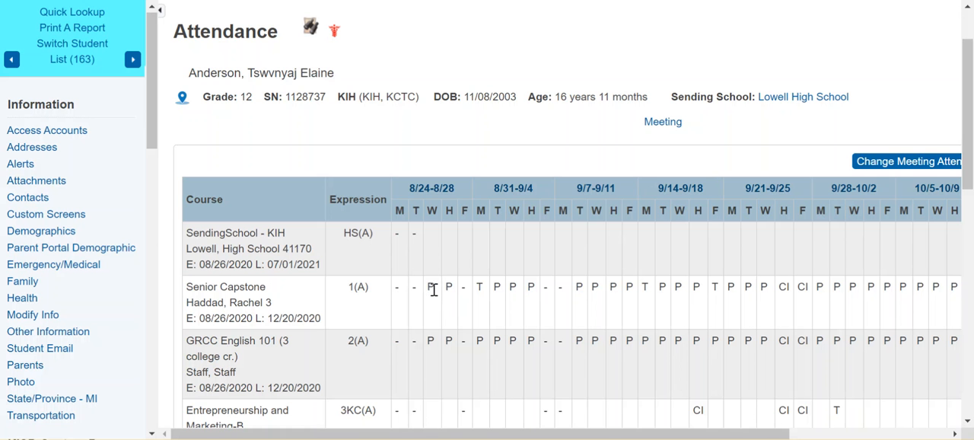
scroll(right, 3)
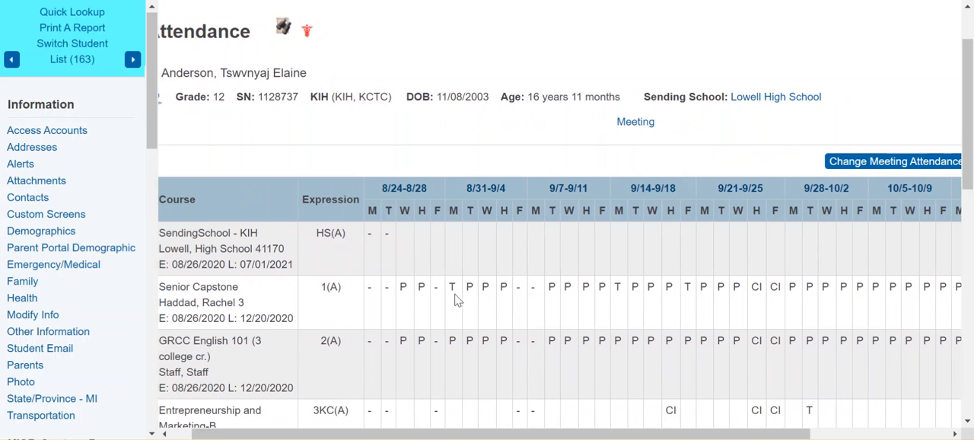
click(617, 286)
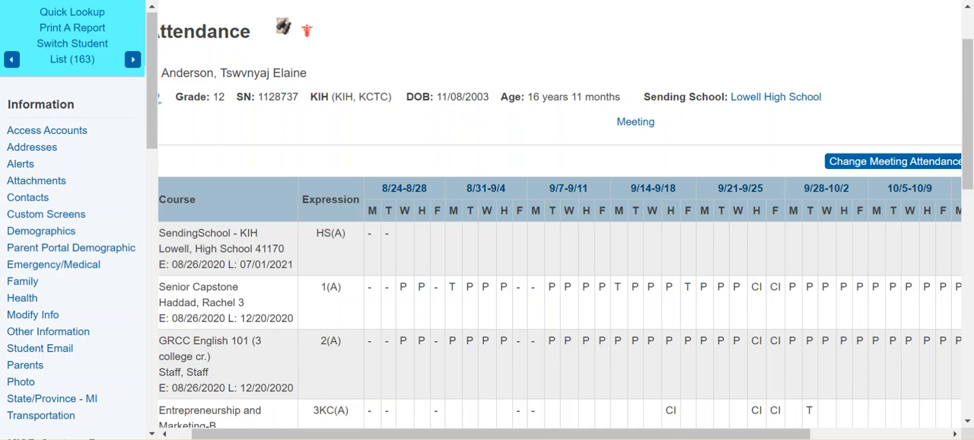
mouse_move(926, 127)
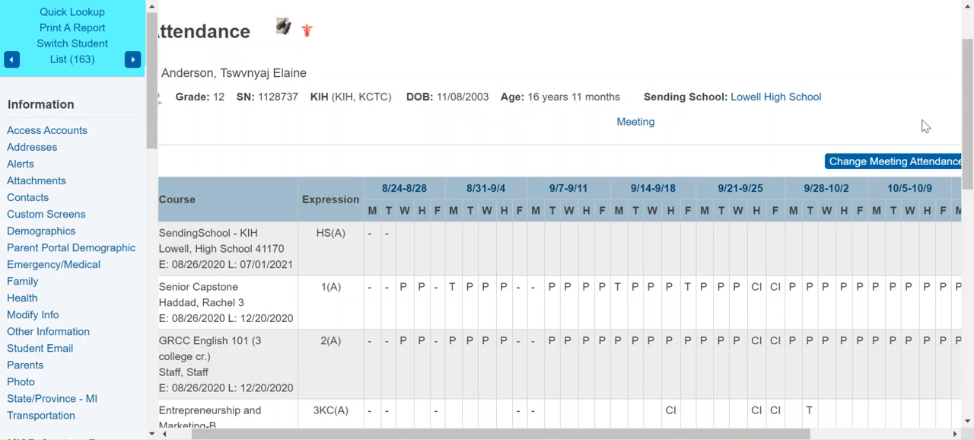
mouse_move(875, 110)
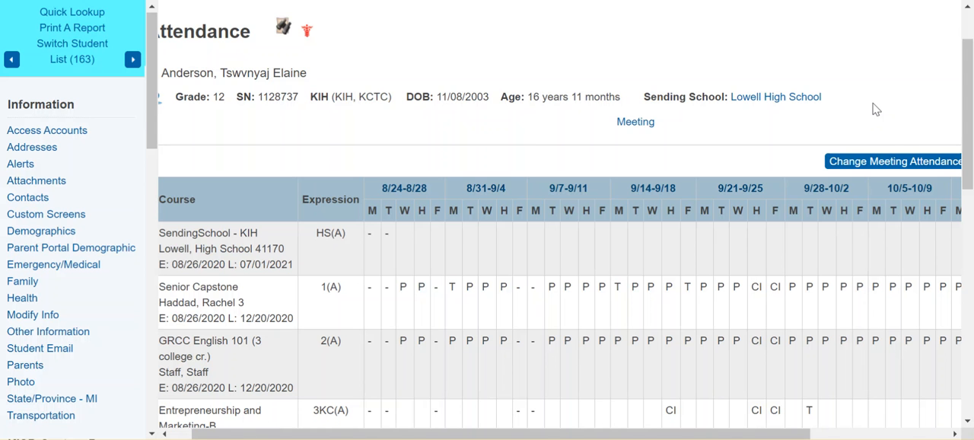
mouse_move(313, 123)
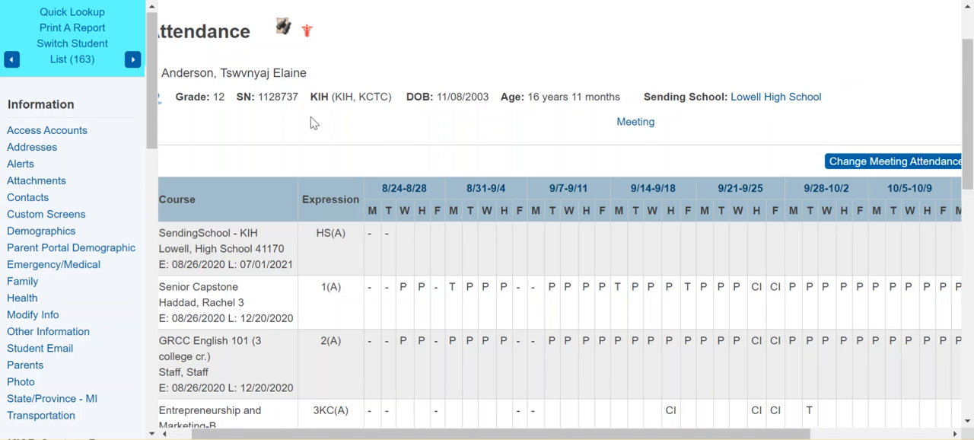